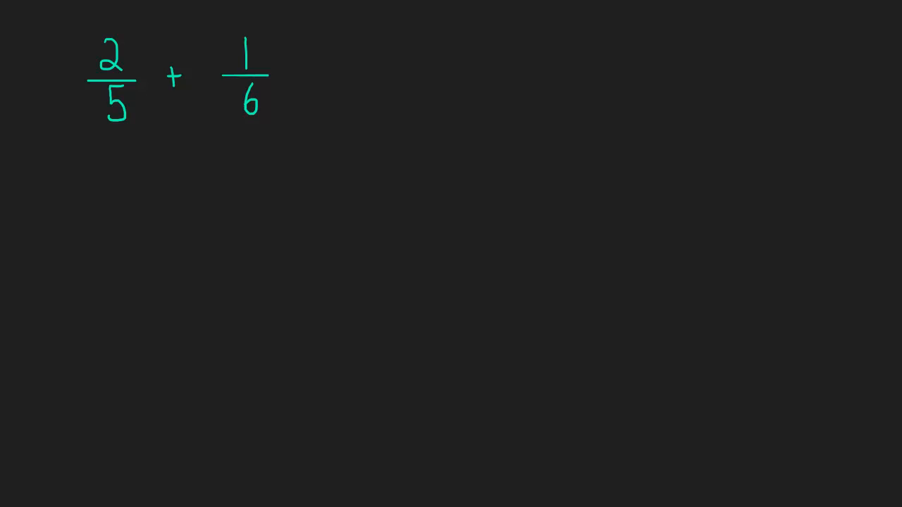
mouse_move(119, 237)
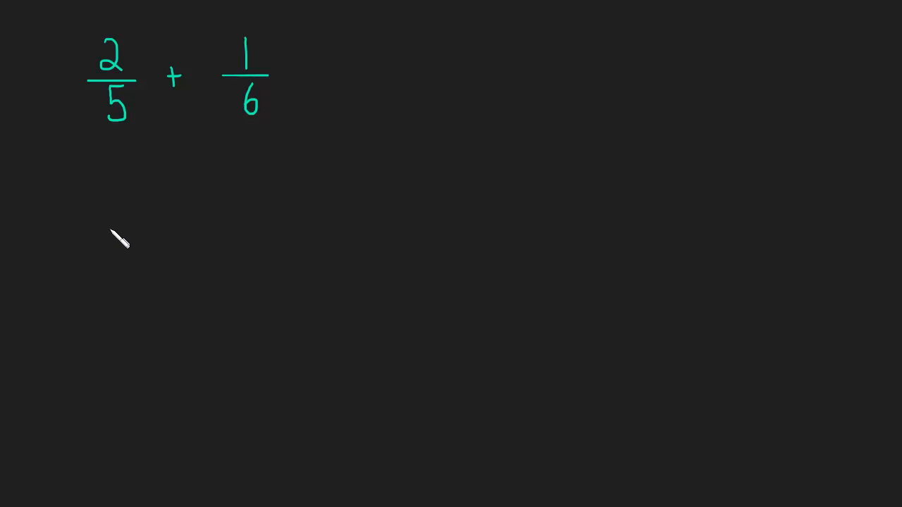
mouse_move(55, 115)
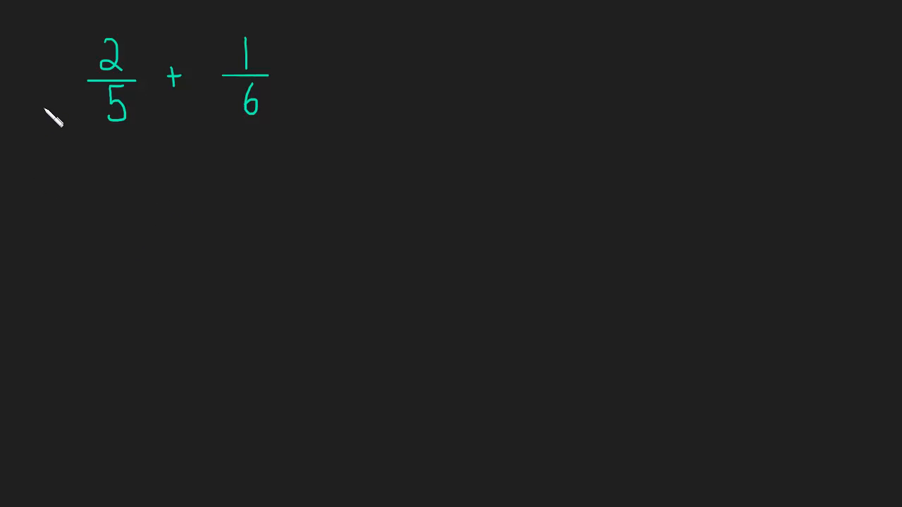
- Draw yellow arrows pointing at the denominators 5 and 6 of 2/5 + 1/6
drag(43, 110, 88, 110)
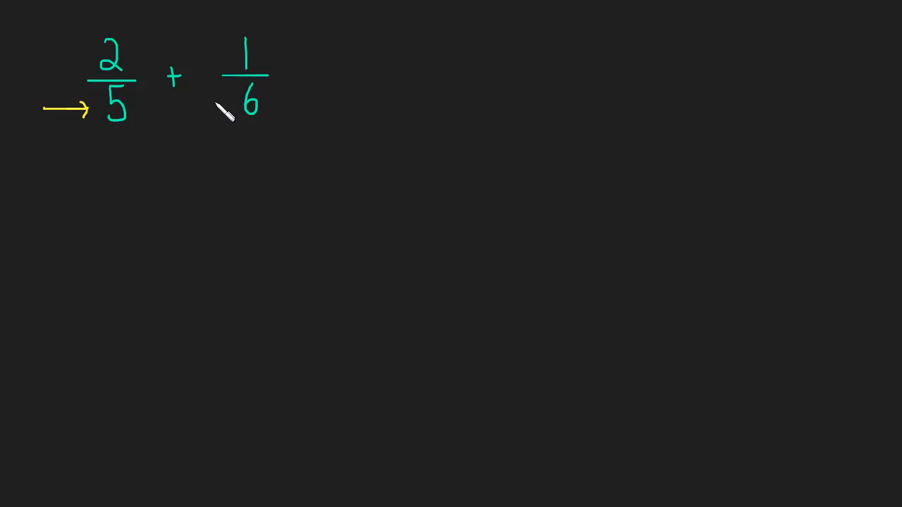
drag(198, 105, 228, 104)
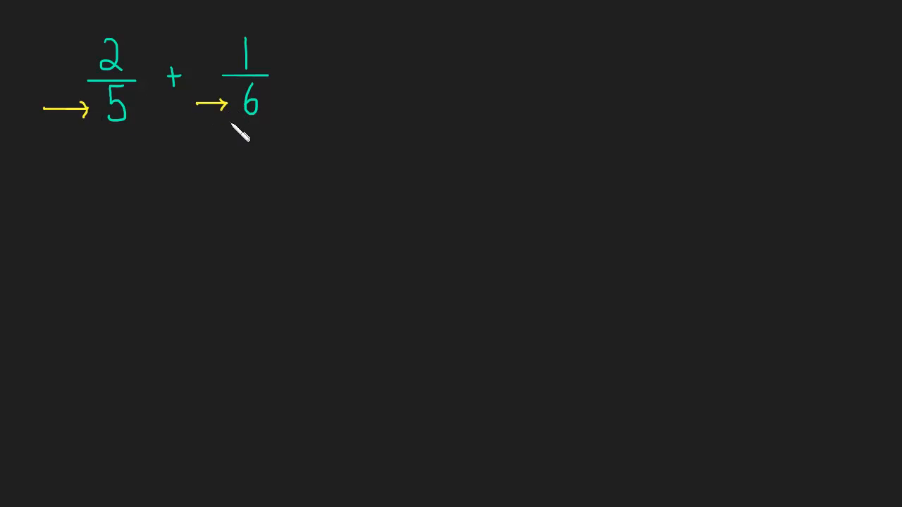
mouse_move(186, 242)
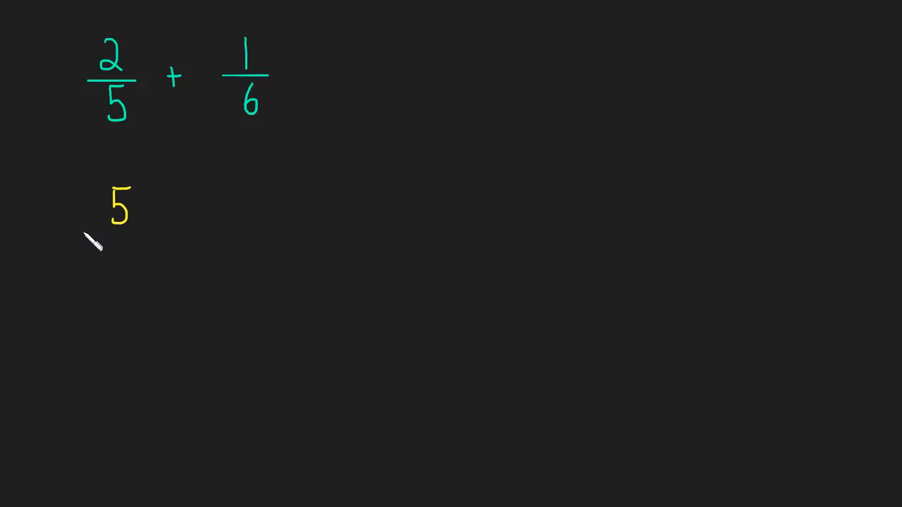
- Write underlined headings 5 and 6, then list the multiples 5 through 40 under 5
drag(83, 232, 163, 233)
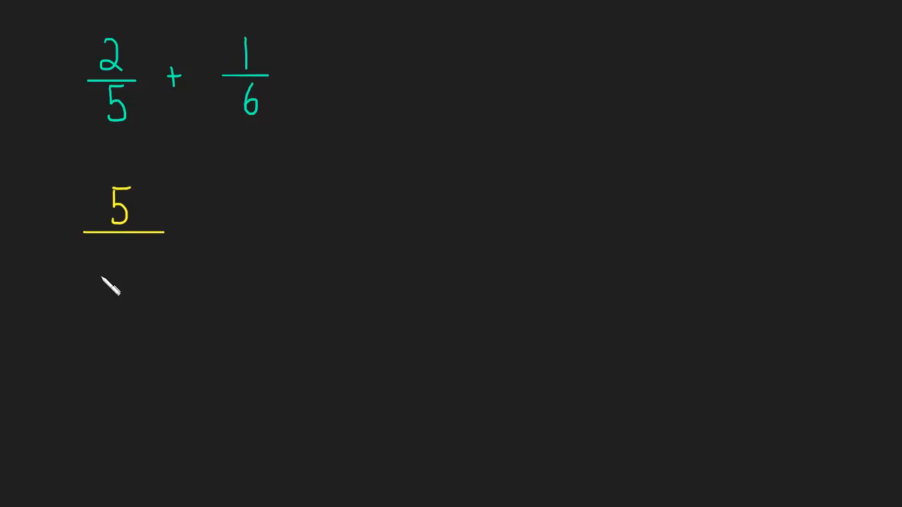
mouse_move(302, 210)
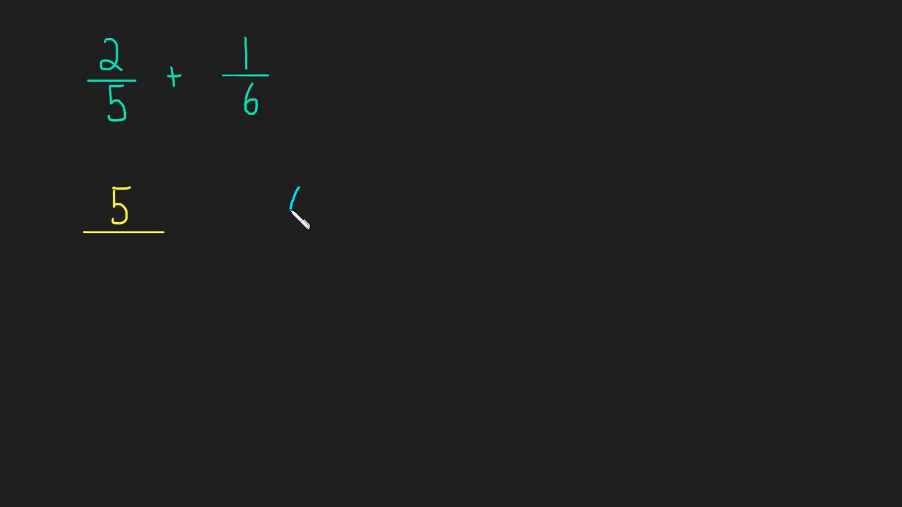
drag(282, 211, 303, 226)
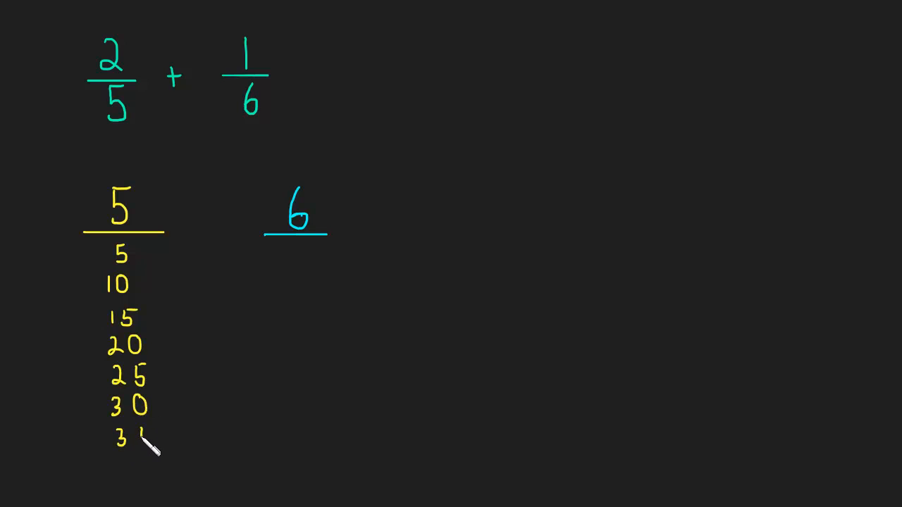
text(35)
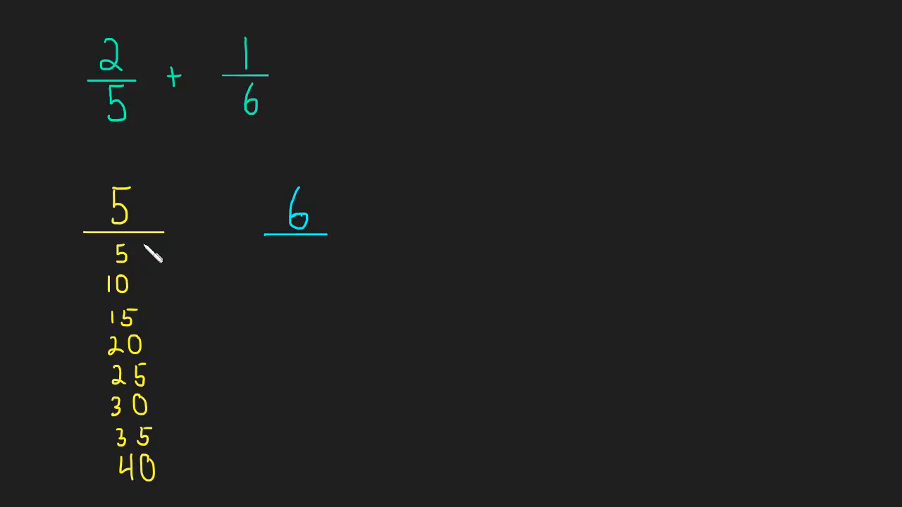
mouse_move(141, 423)
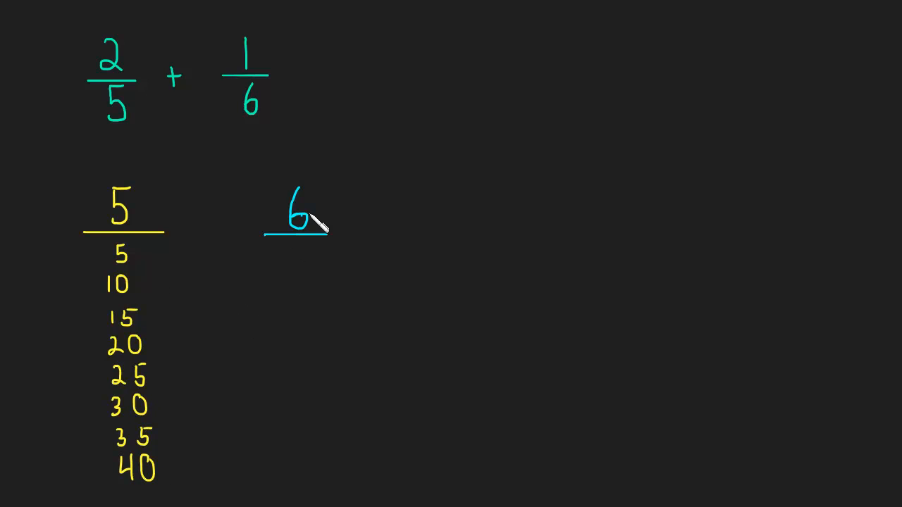
mouse_move(310, 261)
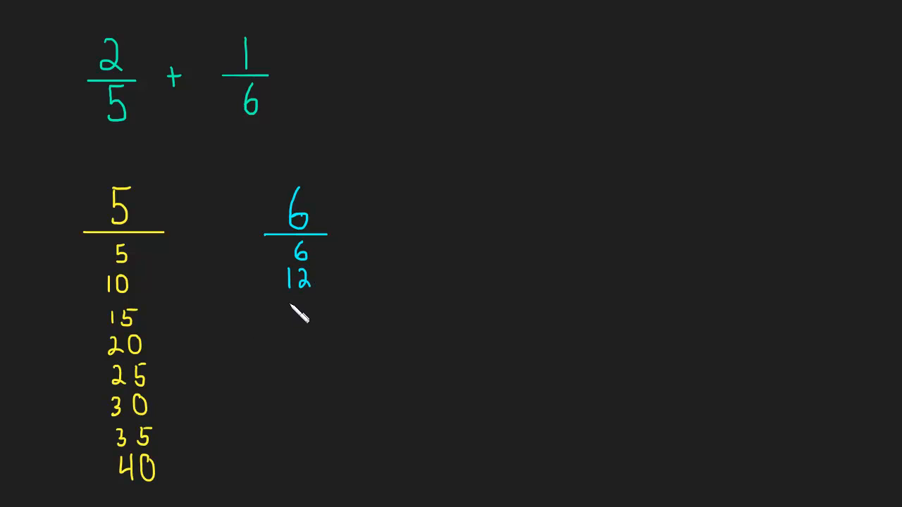
- List multiples 6, 12, 18, 24, 30 under 6 and arrow 30 as common to both columns
text(18)
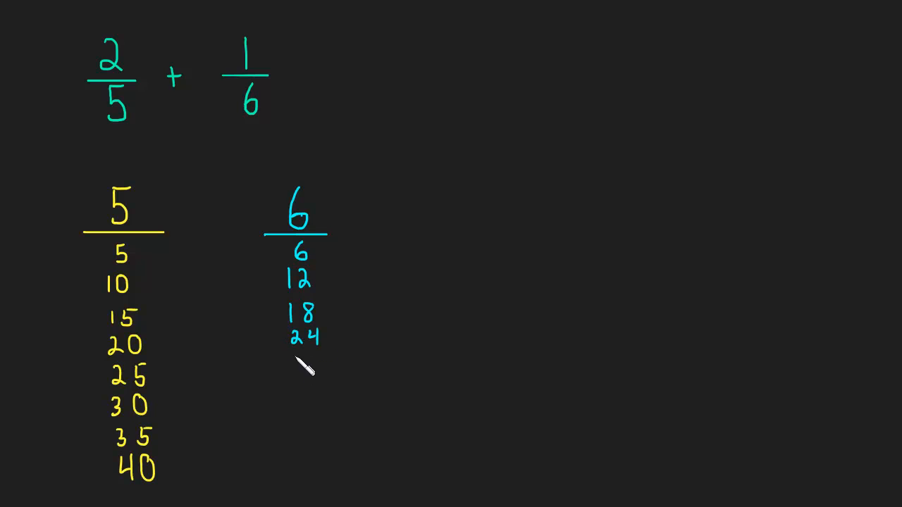
mouse_move(307, 364)
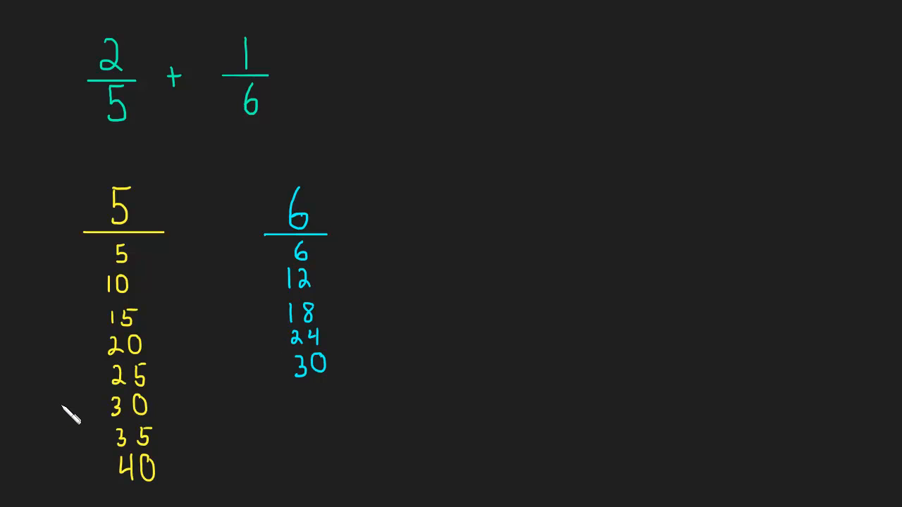
drag(68, 406, 98, 406)
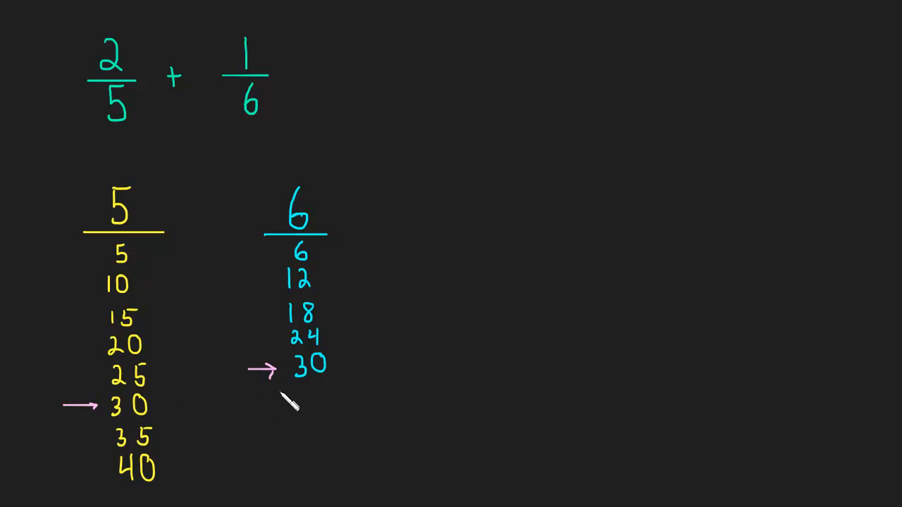
mouse_move(341, 299)
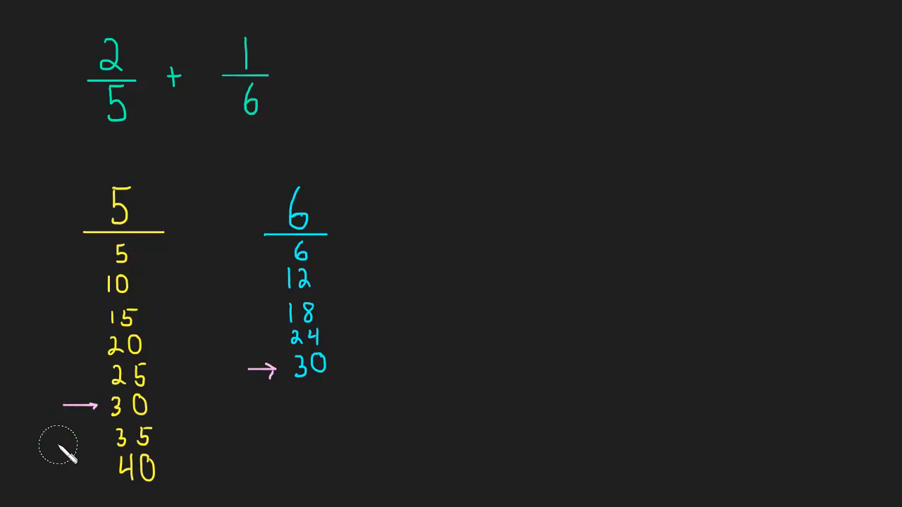
mouse_move(85, 411)
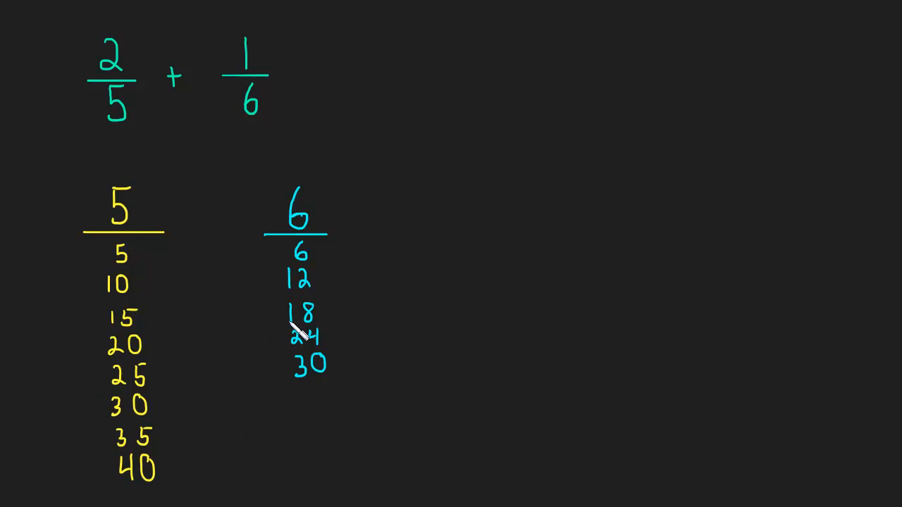
mouse_move(412, 228)
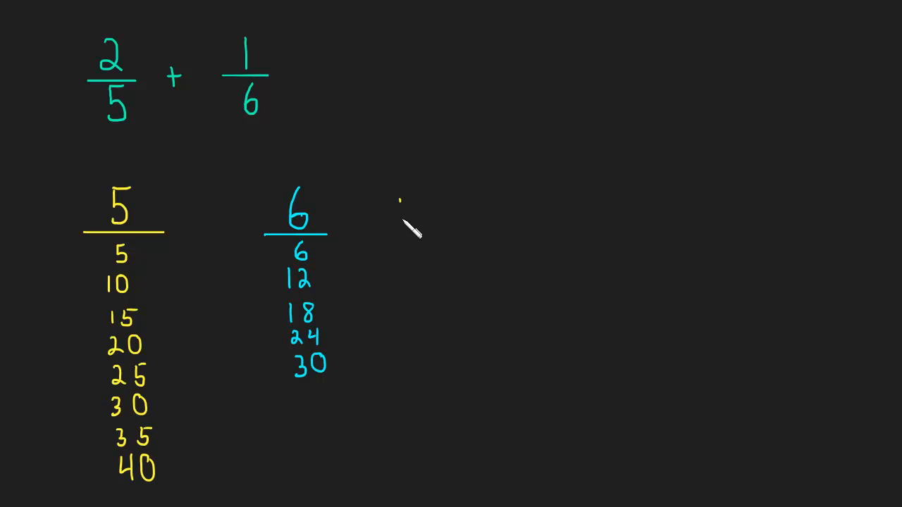
- Draw a vertical divider and write the underlined note 'LCM = Denominator' beside the lists
drag(400, 201, 400, 458)
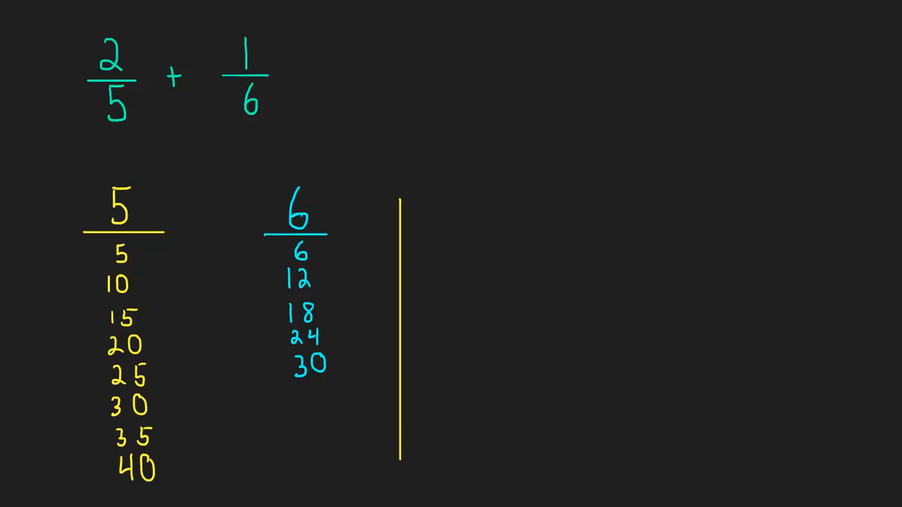
mouse_move(337, 281)
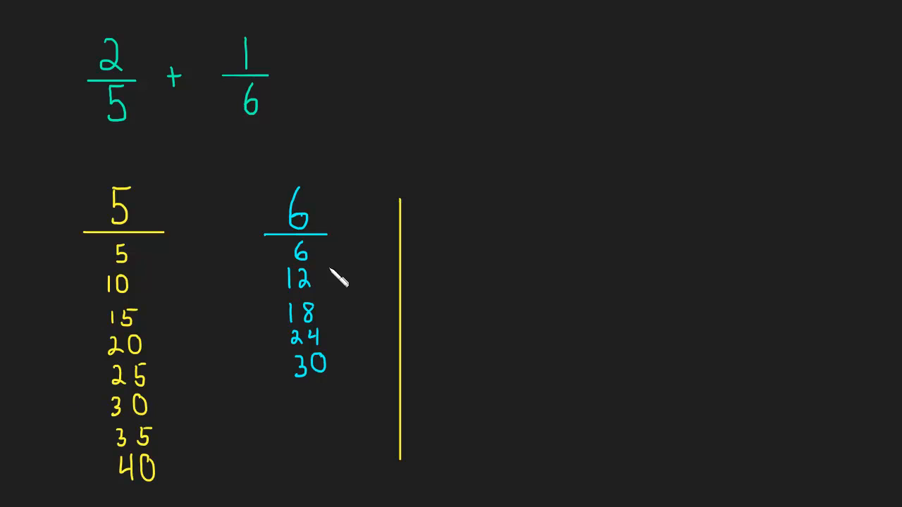
text(LCM)
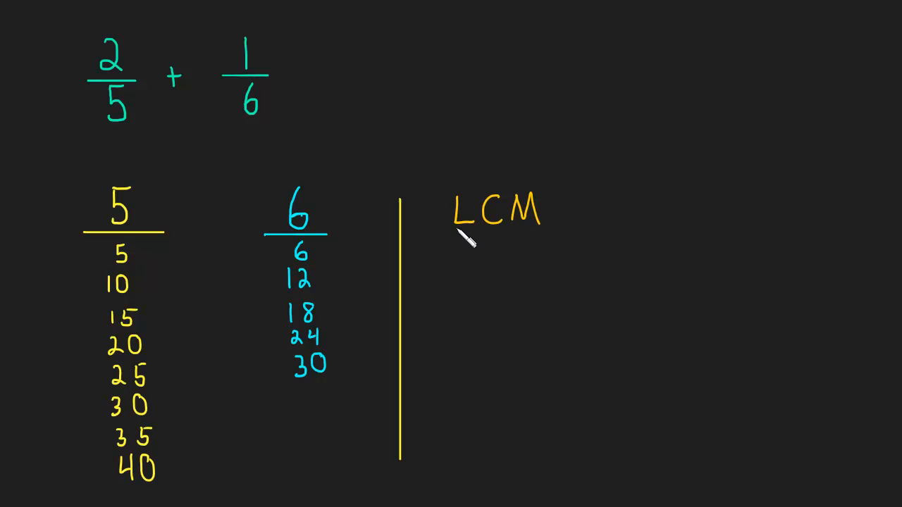
drag(458, 232, 538, 231)
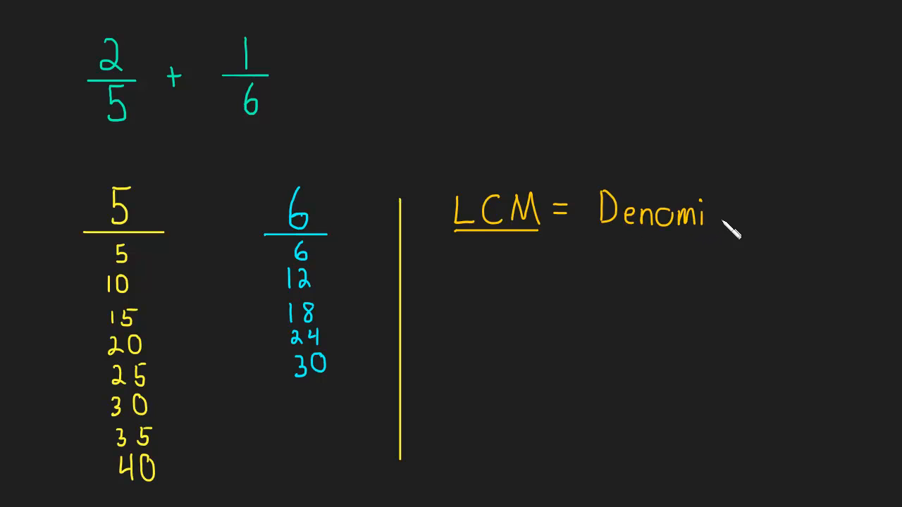
mouse_move(731, 223)
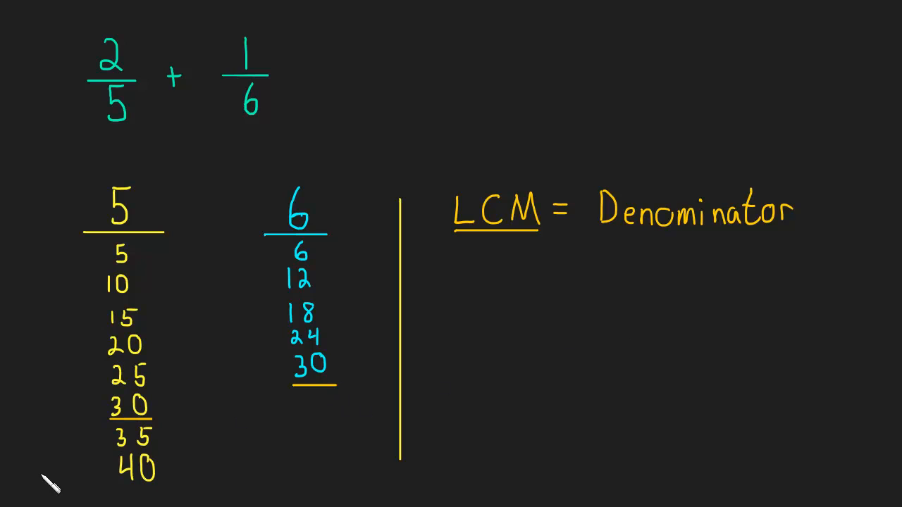
mouse_move(48, 397)
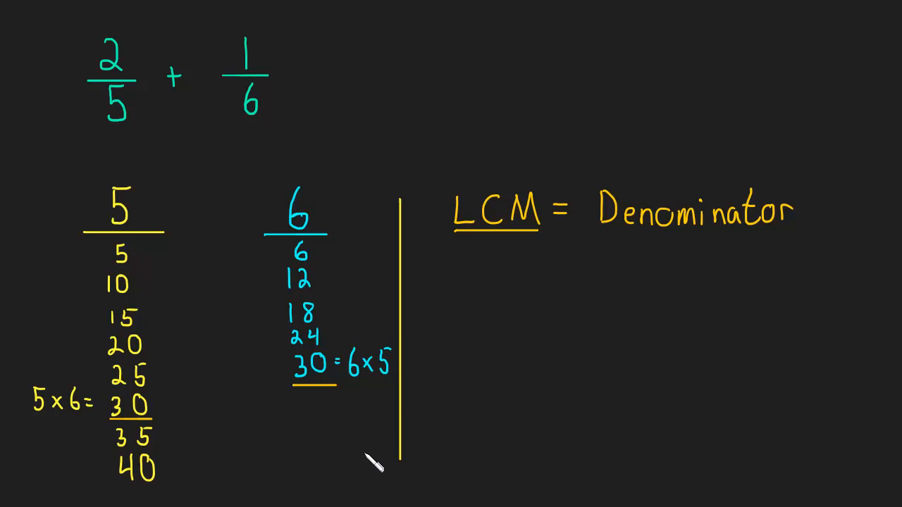
mouse_move(127, 138)
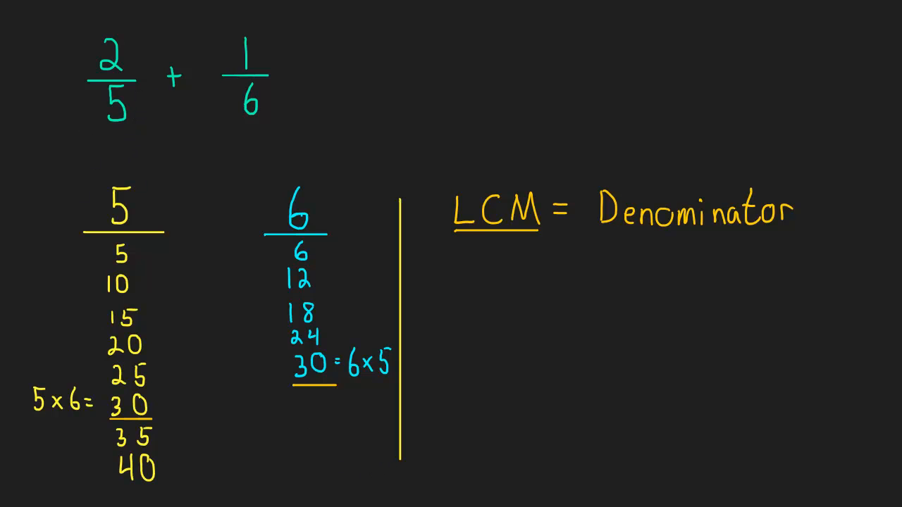
mouse_move(127, 106)
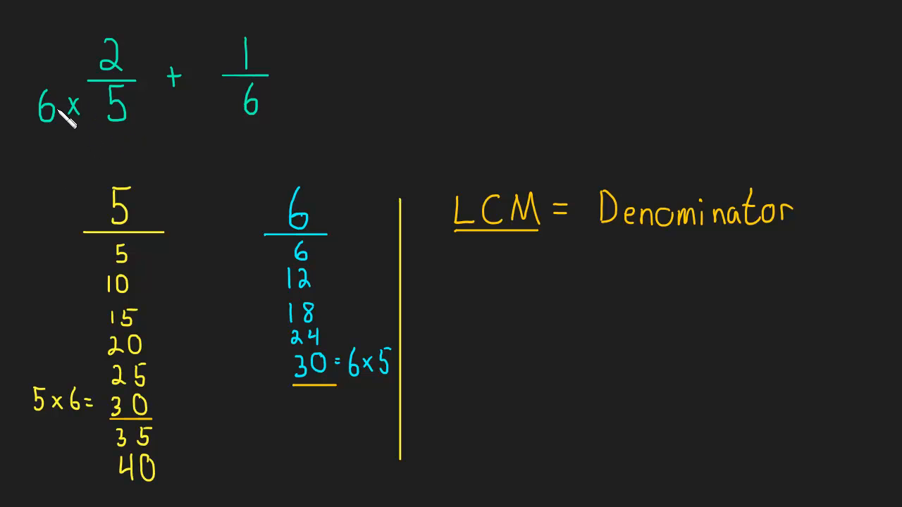
mouse_move(63, 106)
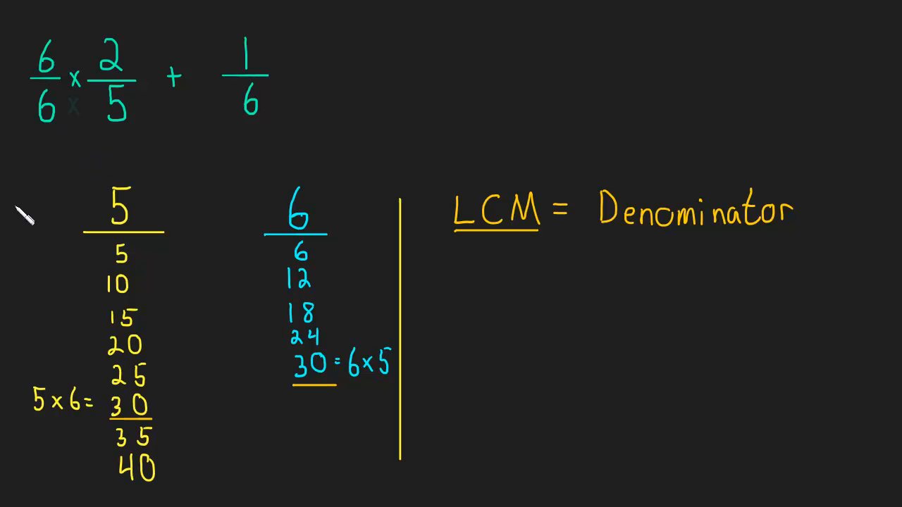
mouse_move(289, 87)
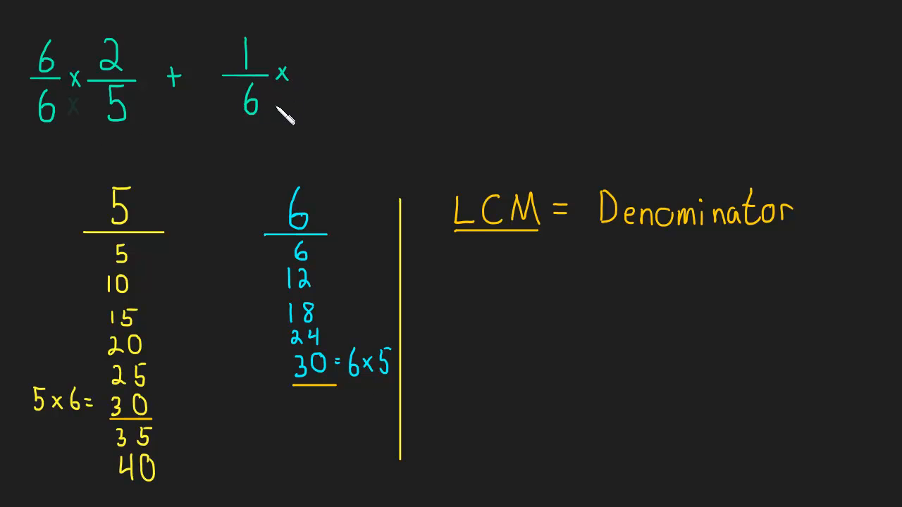
- Write 6/6 × before 2/5 and × 5/5 after 1/6 to scale both fractions to thirtieths
text(5)
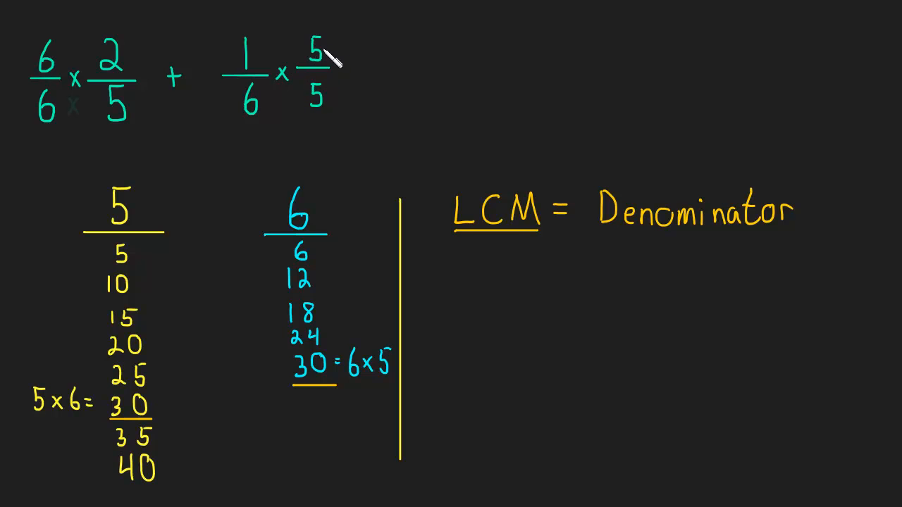
mouse_move(331, 116)
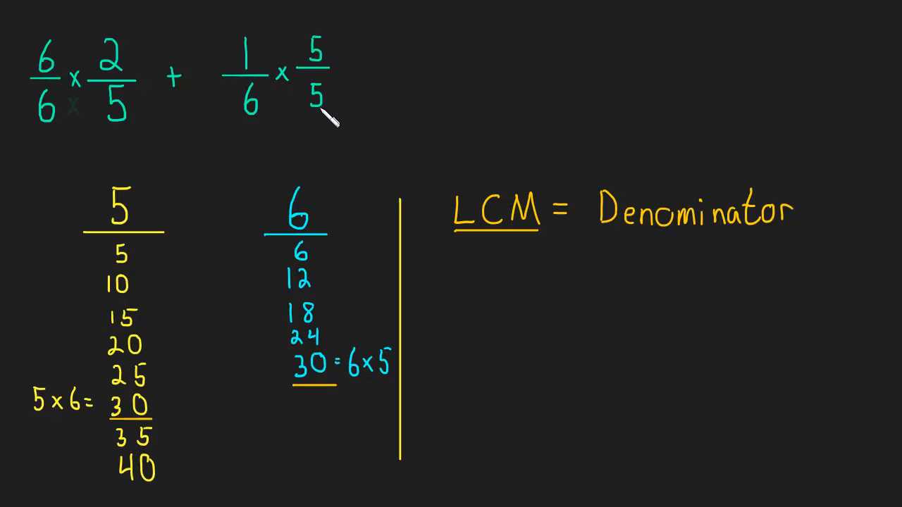
mouse_move(324, 134)
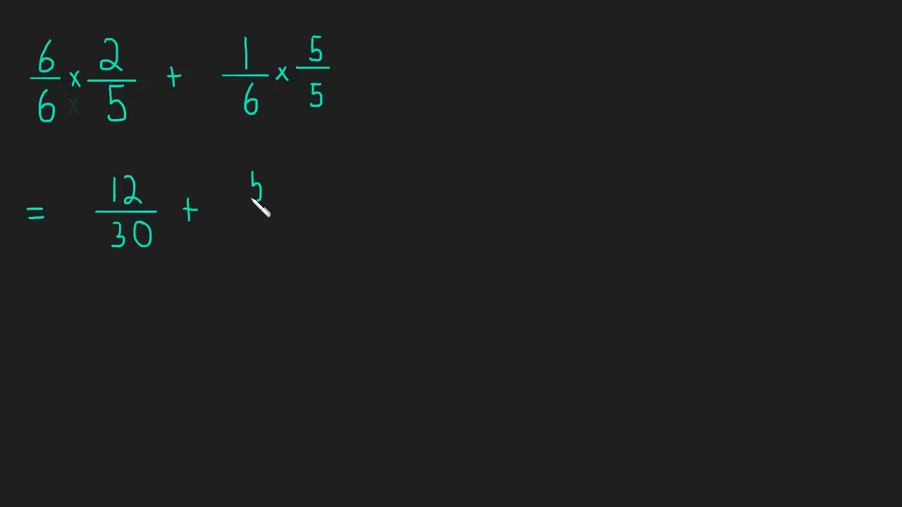
mouse_move(289, 130)
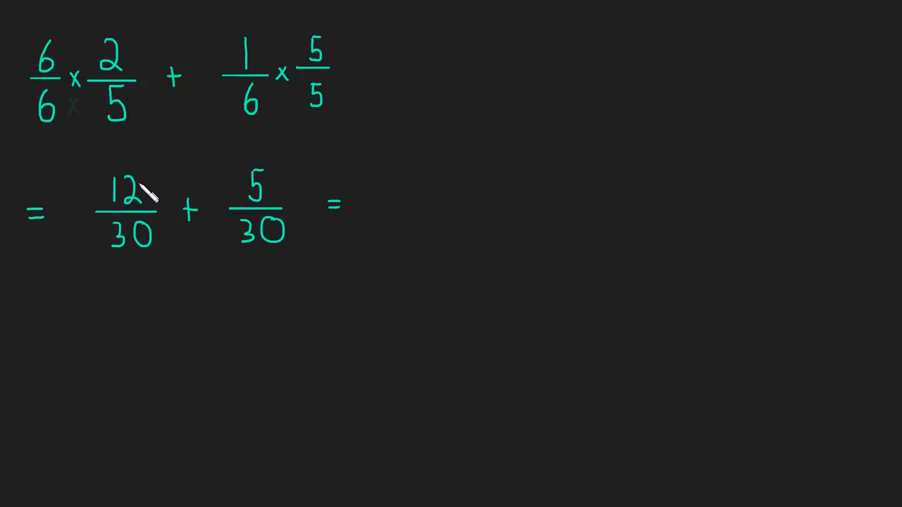
mouse_move(268, 243)
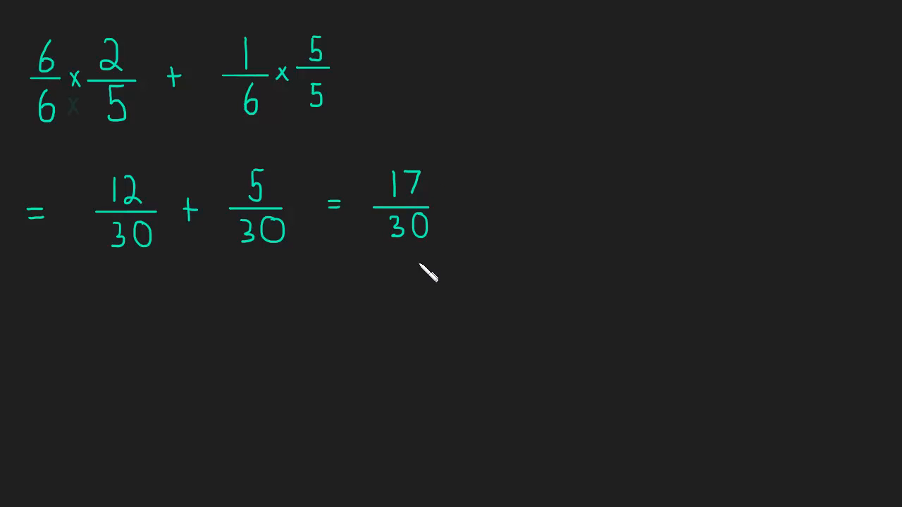
mouse_move(243, 209)
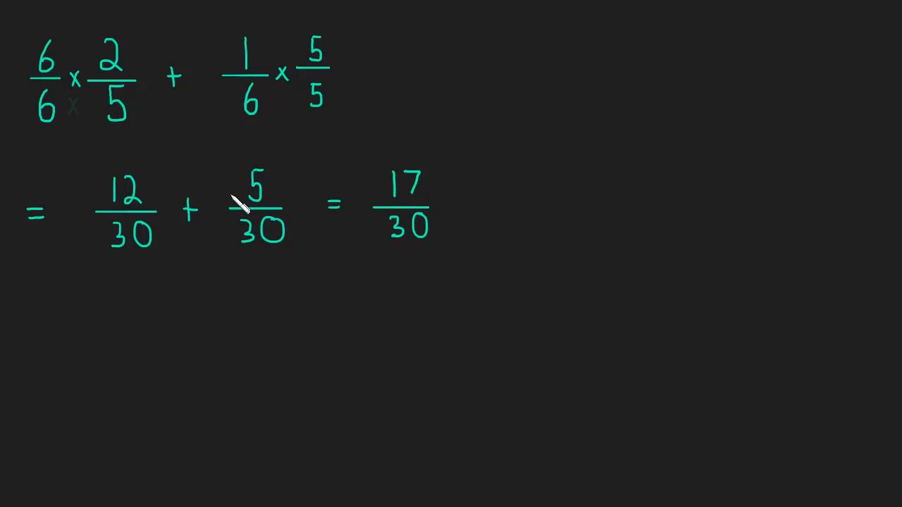
mouse_move(131, 395)
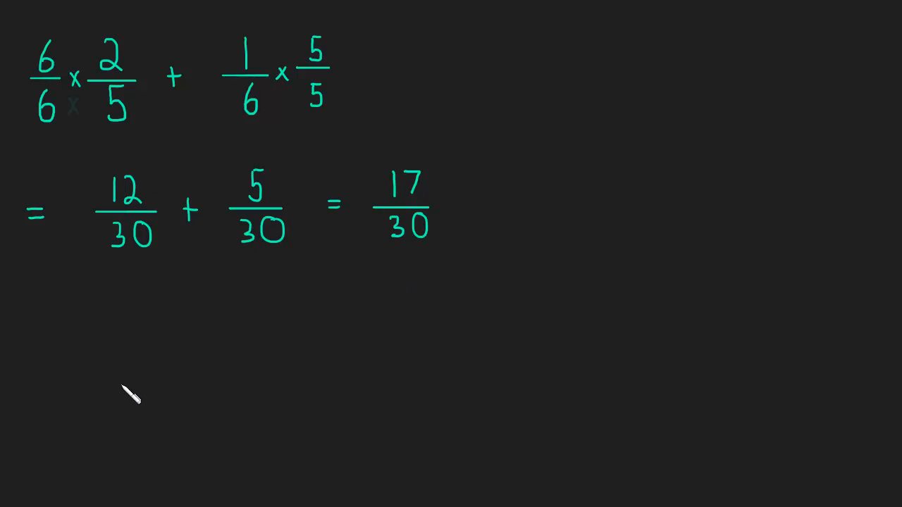
mouse_move(535, 310)
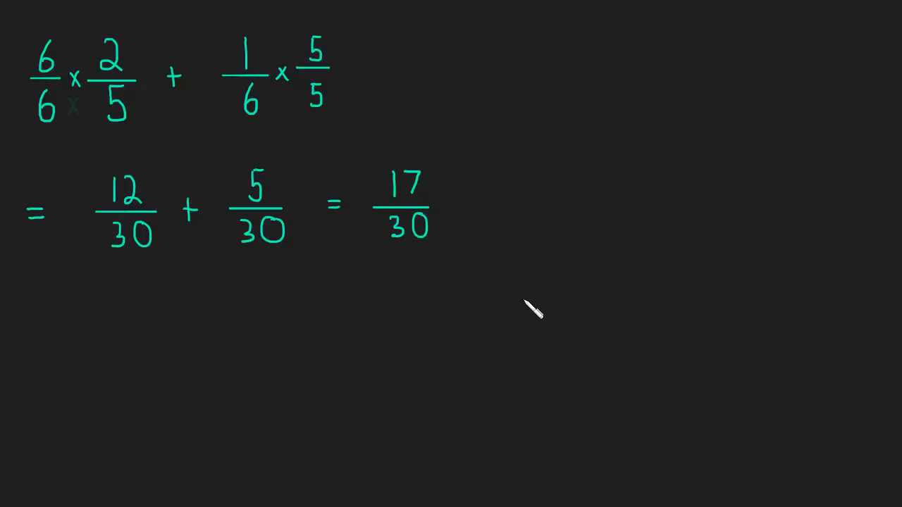